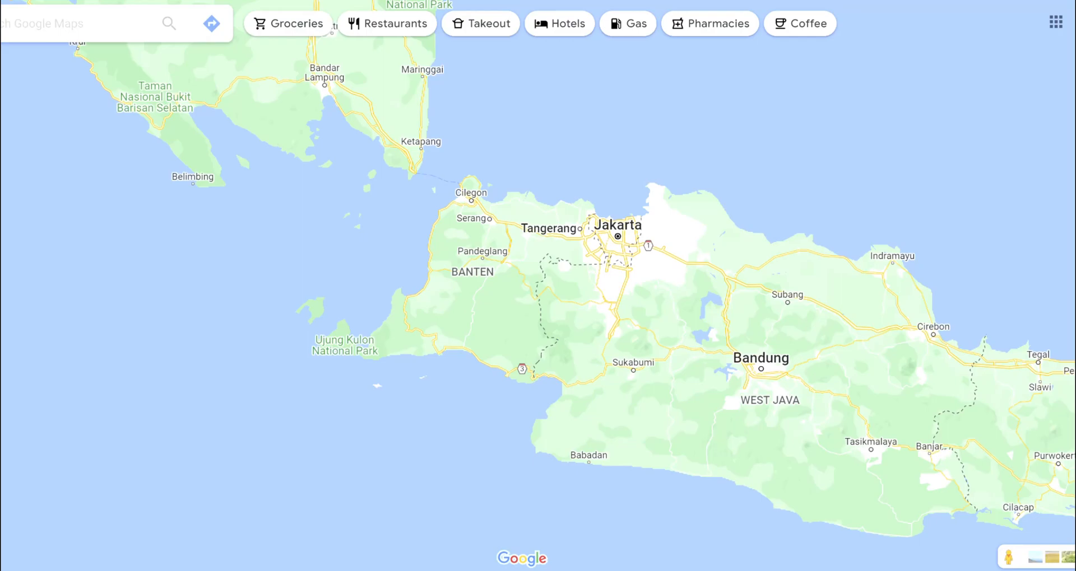
{"action": "mouse_move", "coordinate": [18, 527]}
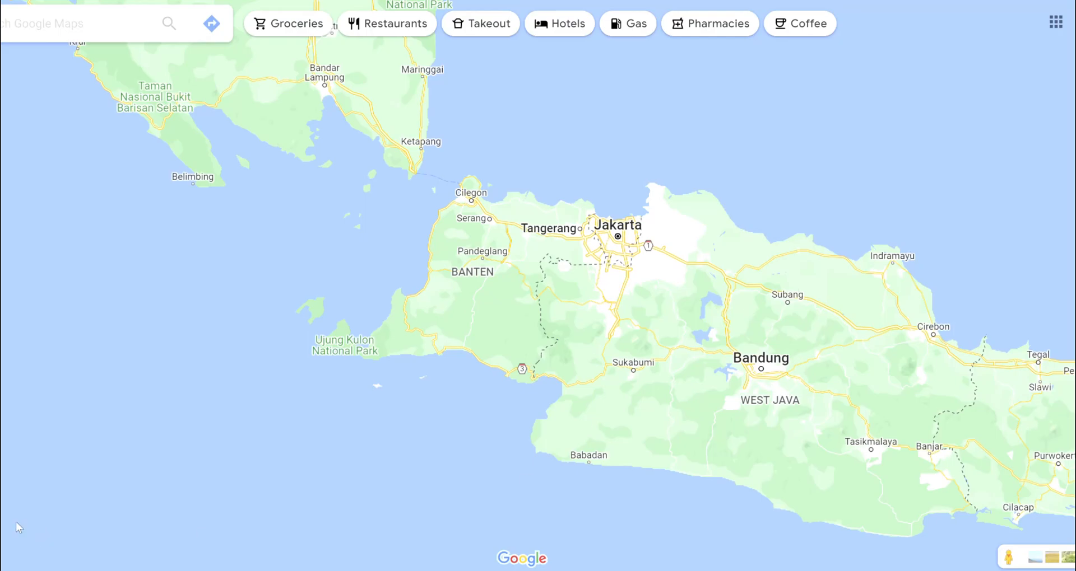
{"action": "mouse_move", "coordinate": [516, 449]}
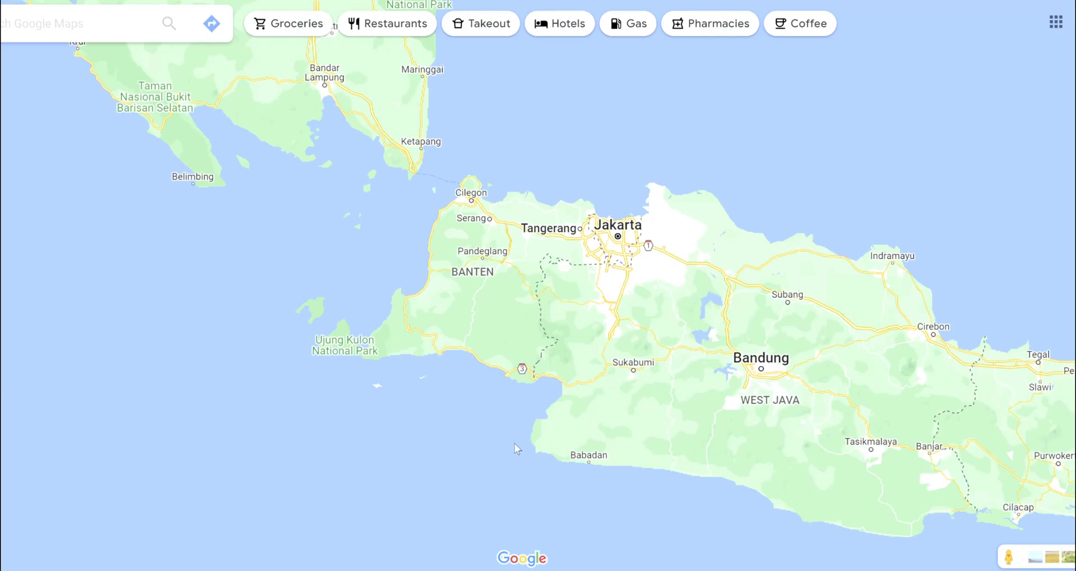
Measure distance on Google Maps from the south-west Java coast point near Babadan
{"action": "right_click", "coordinate": [517, 450]}
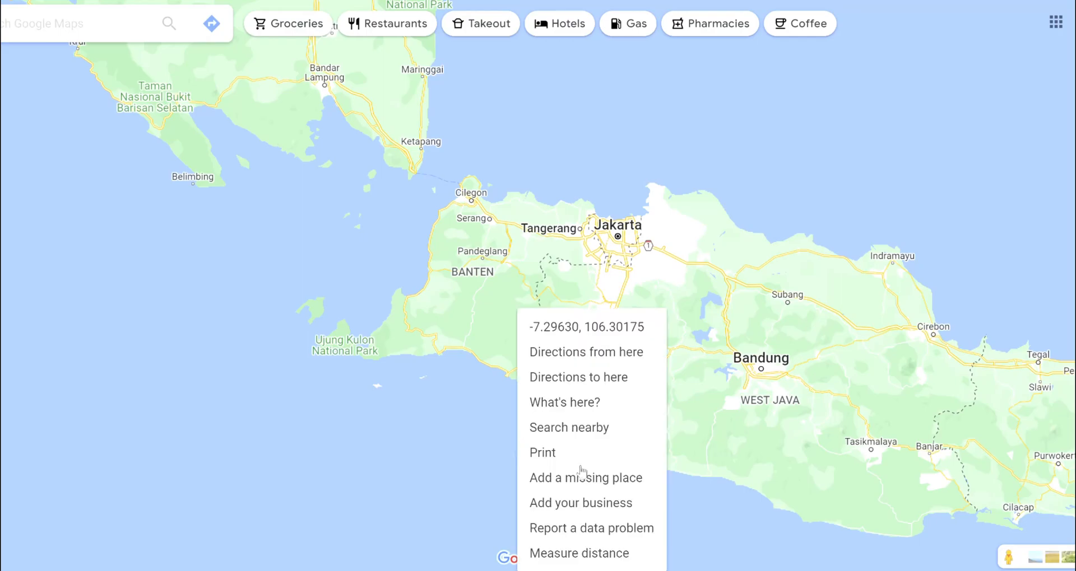
{"action": "left_click", "coordinate": [578, 553]}
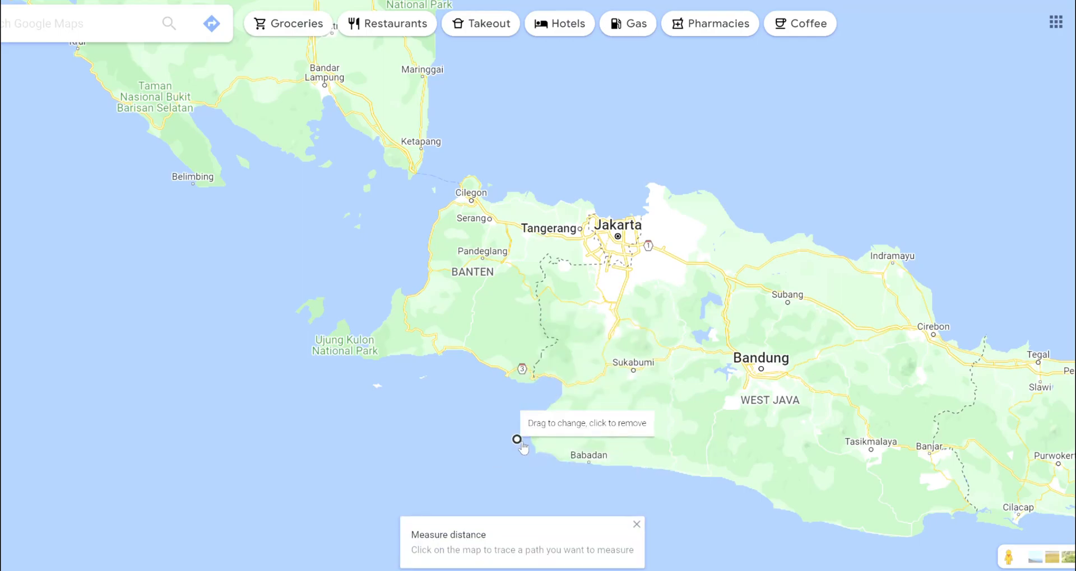
{"action": "left_click", "coordinate": [617, 226]}
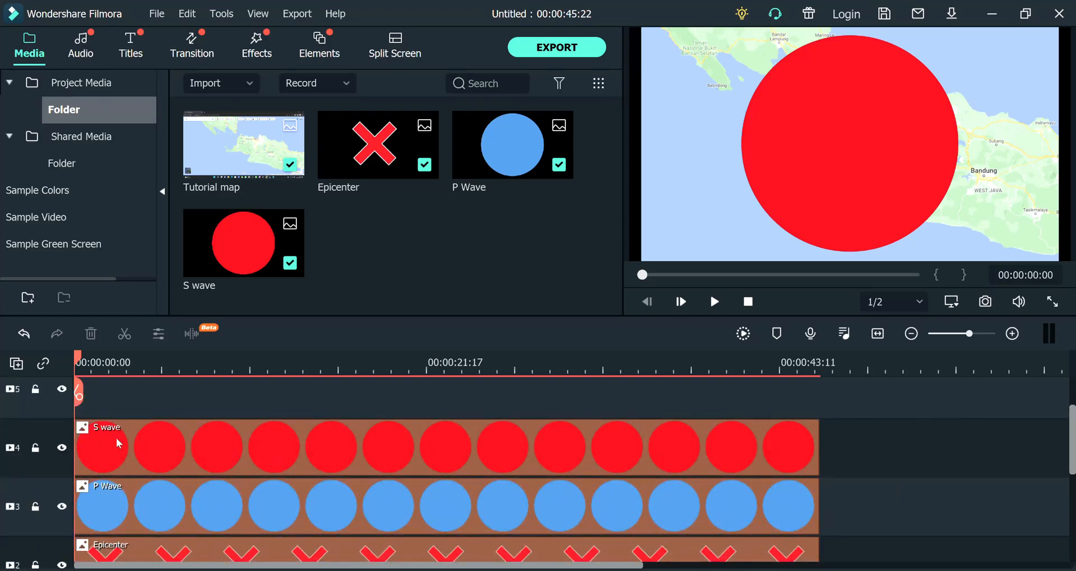
{"action": "mouse_move", "coordinate": [446, 464]}
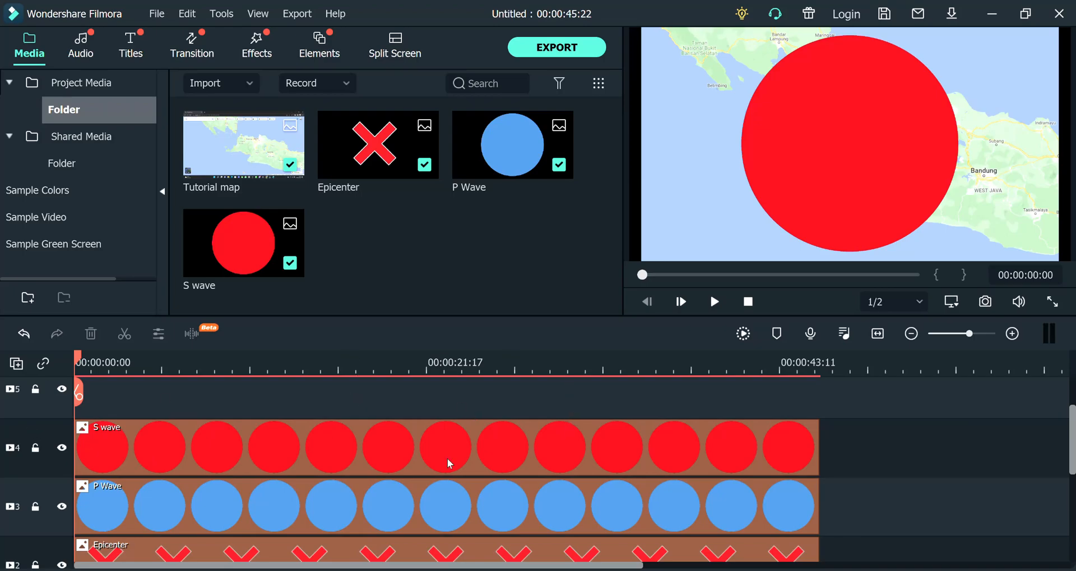
Select the S wave clip on the Filmora timeline above the map
{"action": "left_click", "coordinate": [446, 449]}
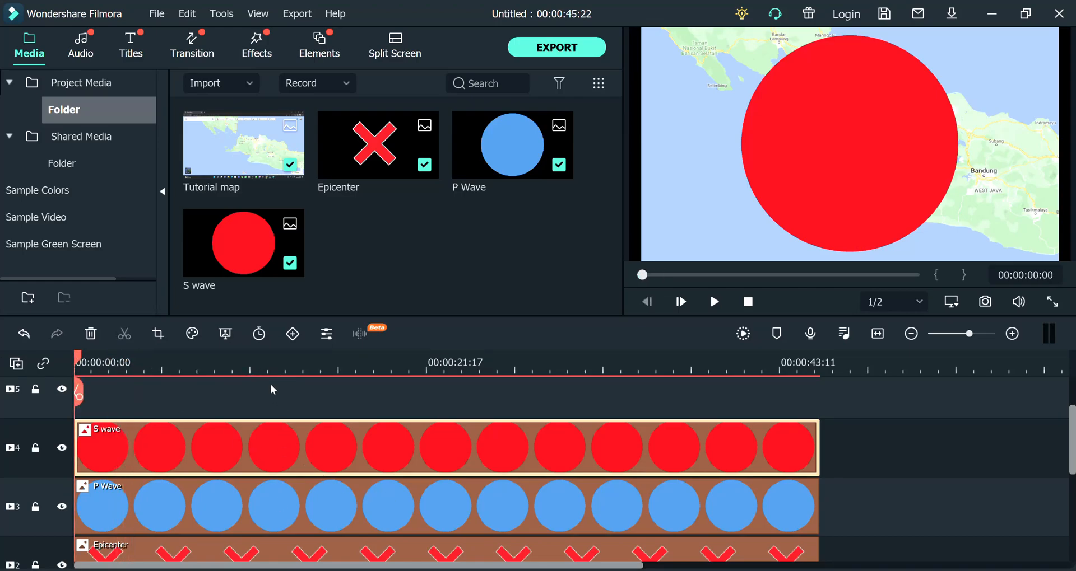
Give the P Wave clip's custom animation 10% scale and 50 opacity
{"action": "left_click", "coordinate": [415, 507]}
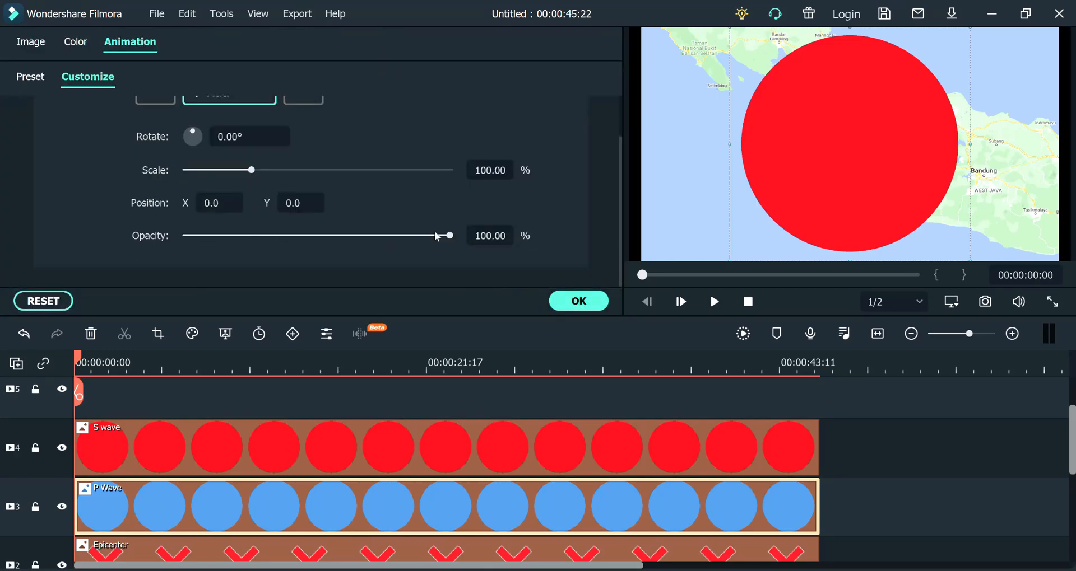
{"action": "left_click", "coordinate": [489, 169]}
{"action": "type", "text": "10"}
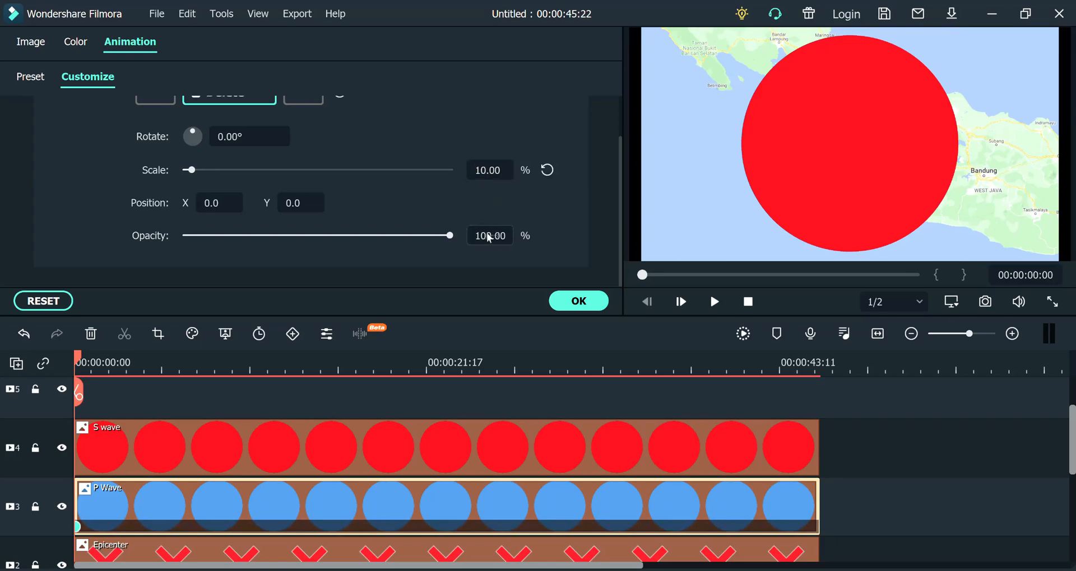
{"action": "type", "text": "50"}
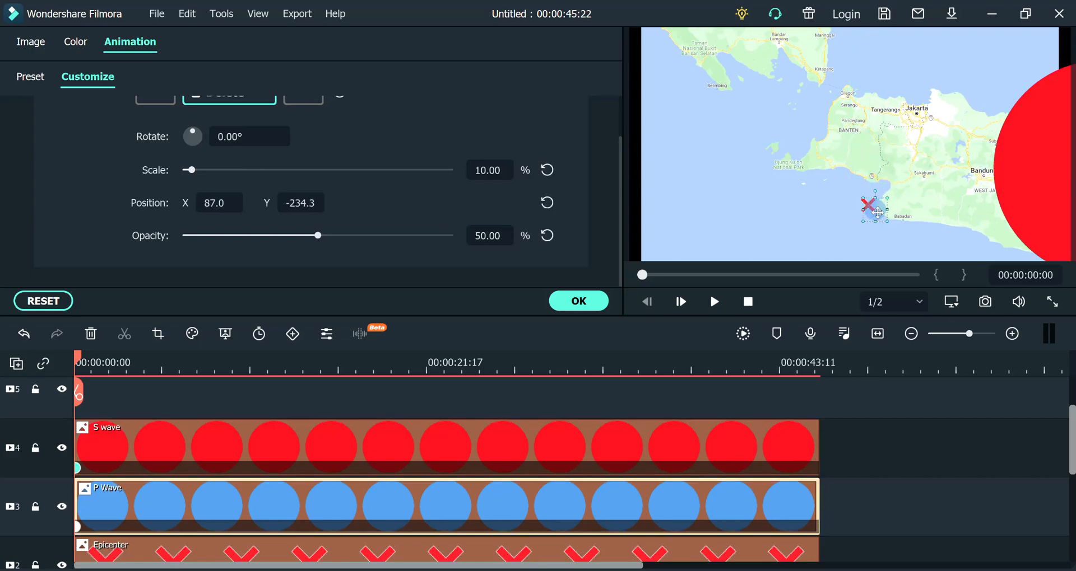
Set the P Wave starting keyframe to 0% scale at position X 66, Y -218
{"action": "left_click_drag", "start_coordinate": [877, 209], "coordinate": [867, 204]}
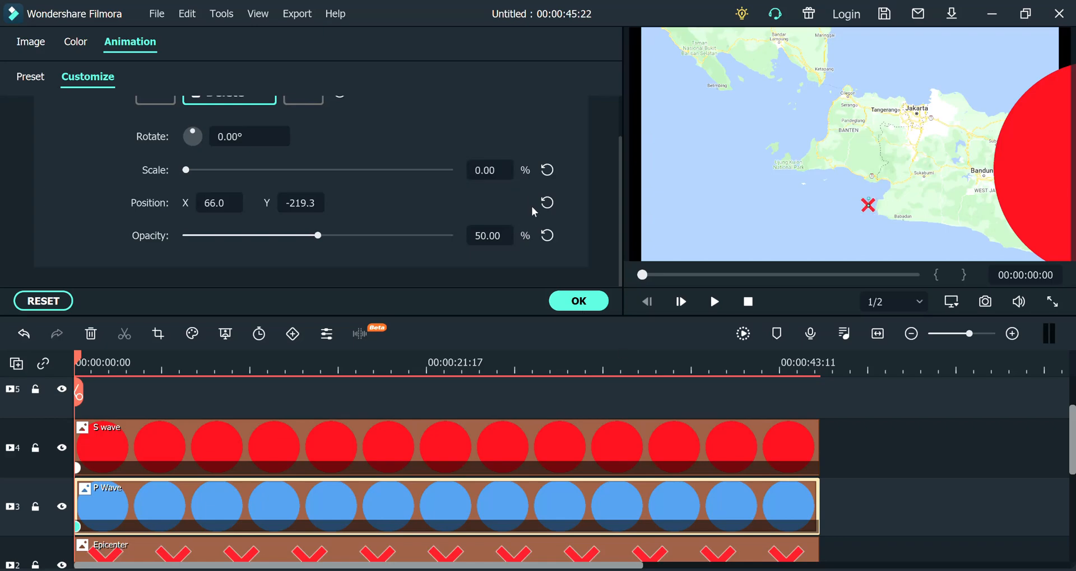
{"action": "triple_click", "coordinate": [218, 202]}
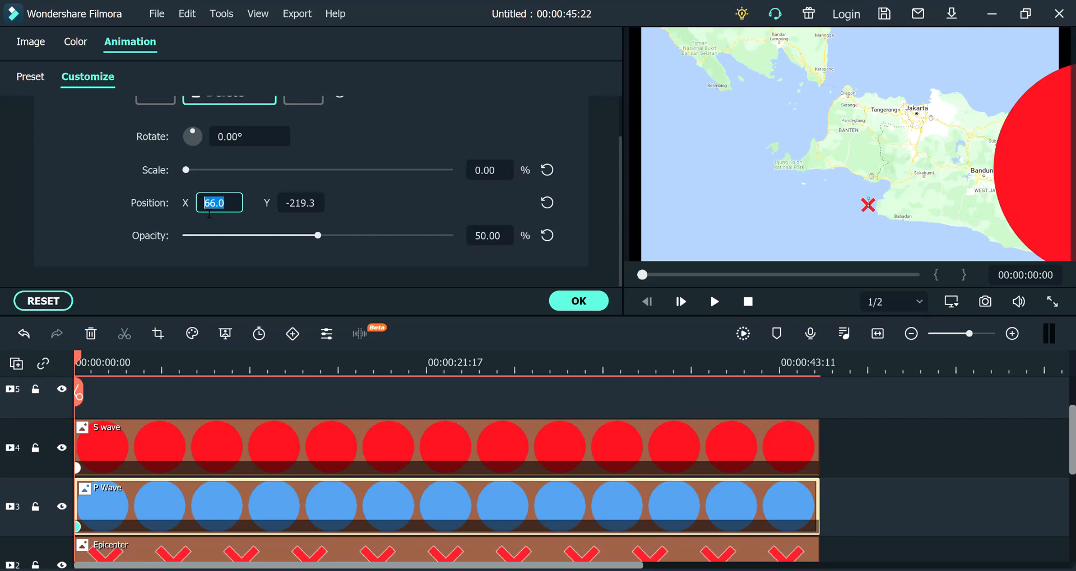
{"action": "left_click", "coordinate": [299, 202]}
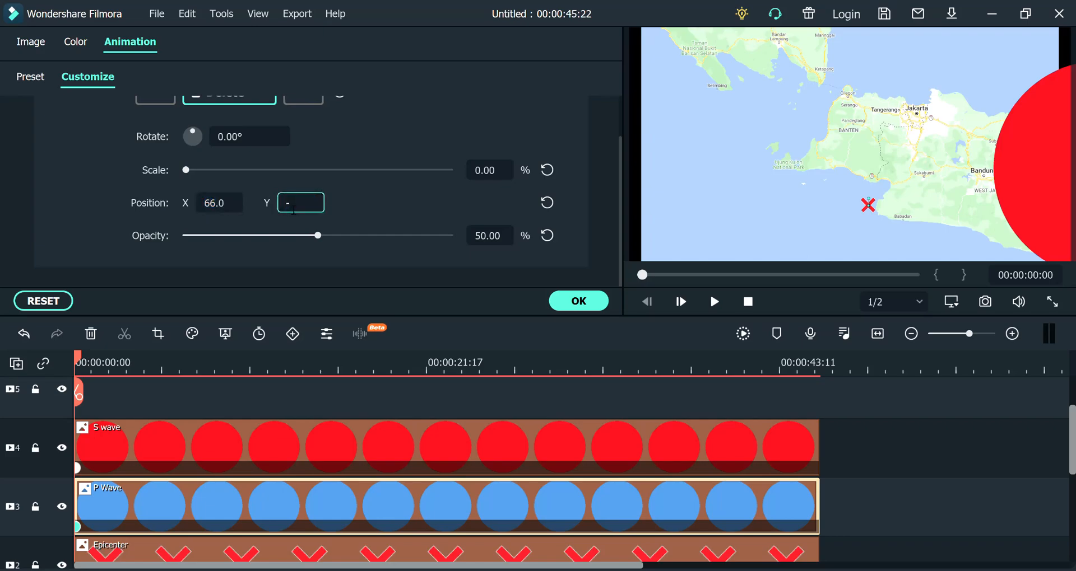
{"action": "type", "text": "-218.0"}
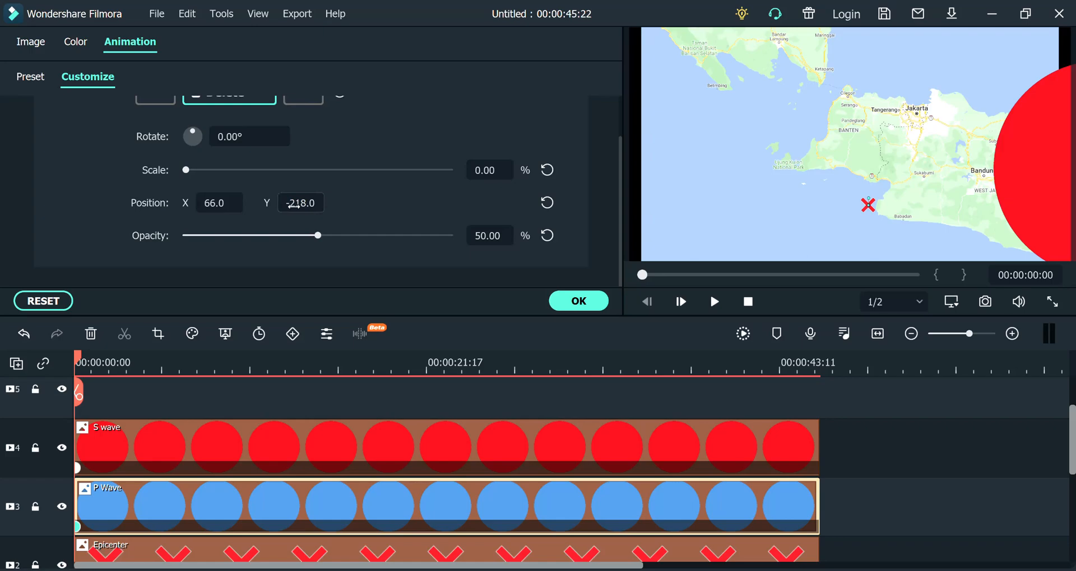
{"action": "mouse_move", "coordinate": [497, 387]}
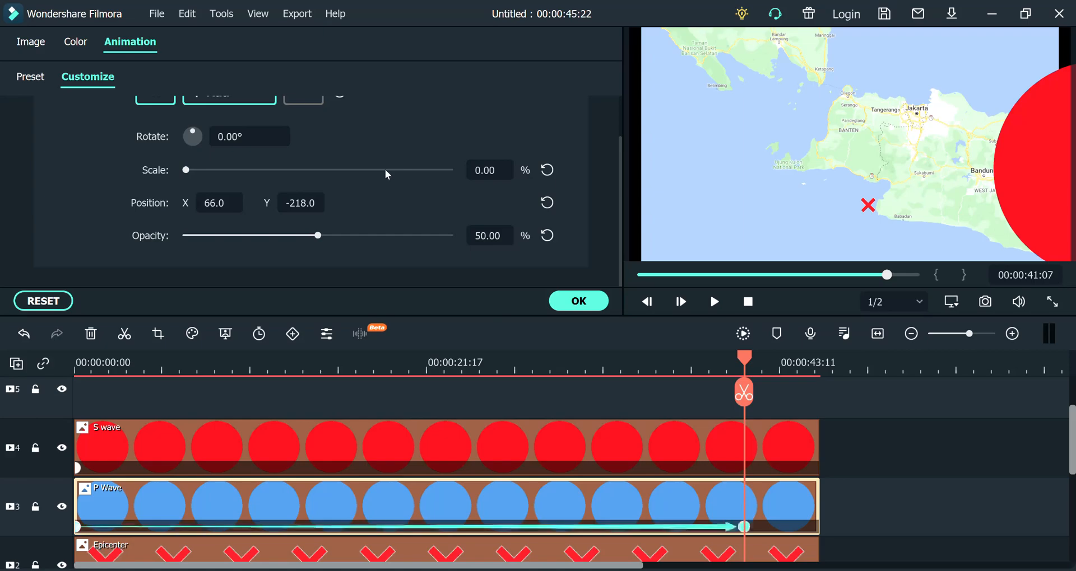
Set the P Wave end keyframe to 400% scale and 0% opacity, and apply
{"action": "left_click_drag", "start_coordinate": [186, 170], "coordinate": [450, 169]}
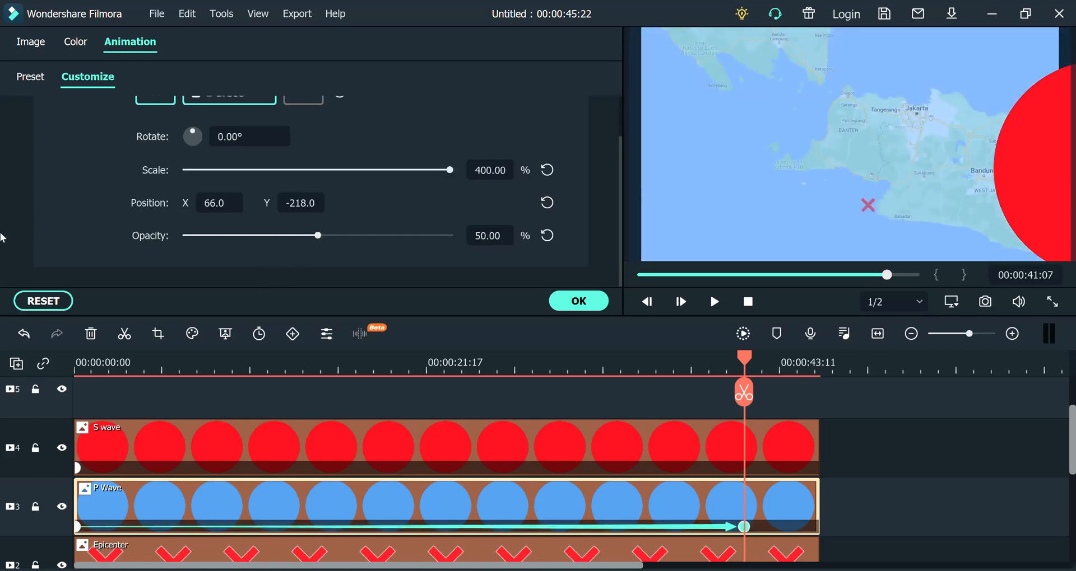
{"action": "left_click_drag", "start_coordinate": [317, 235], "coordinate": [185, 235]}
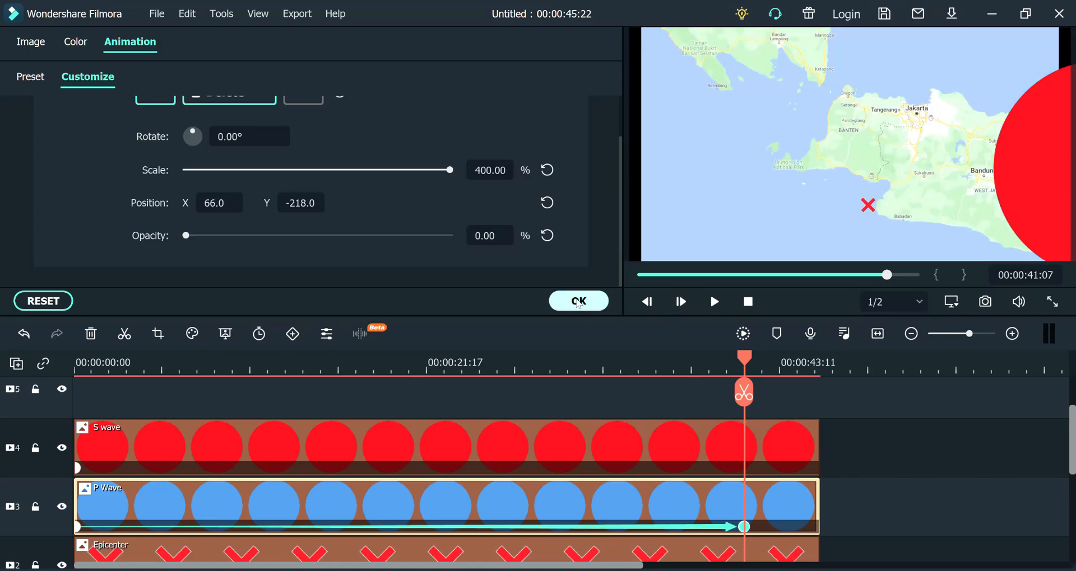
{"action": "left_click", "coordinate": [577, 301]}
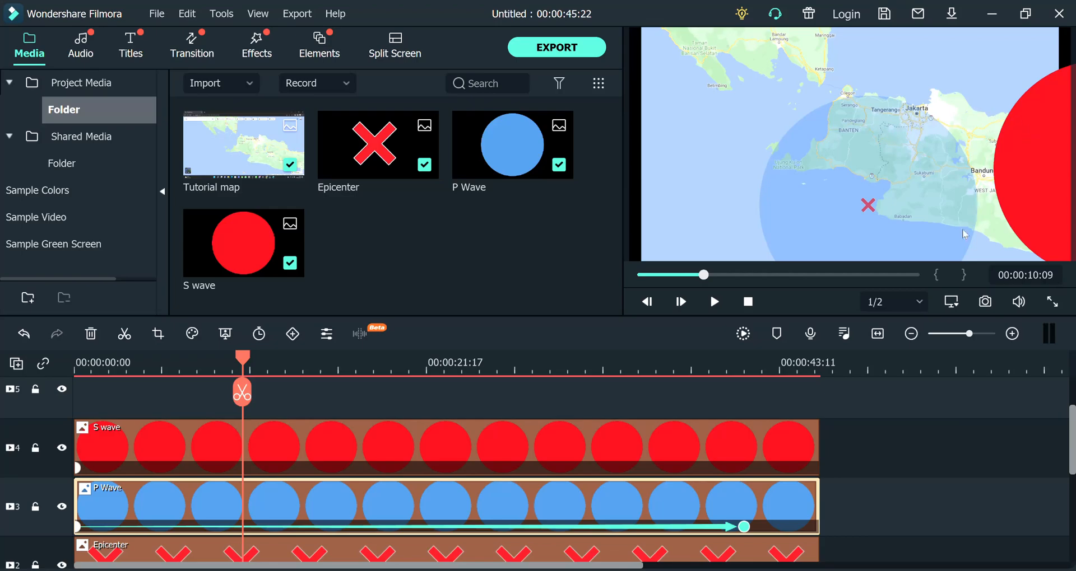
{"action": "mouse_move", "coordinate": [993, 117]}
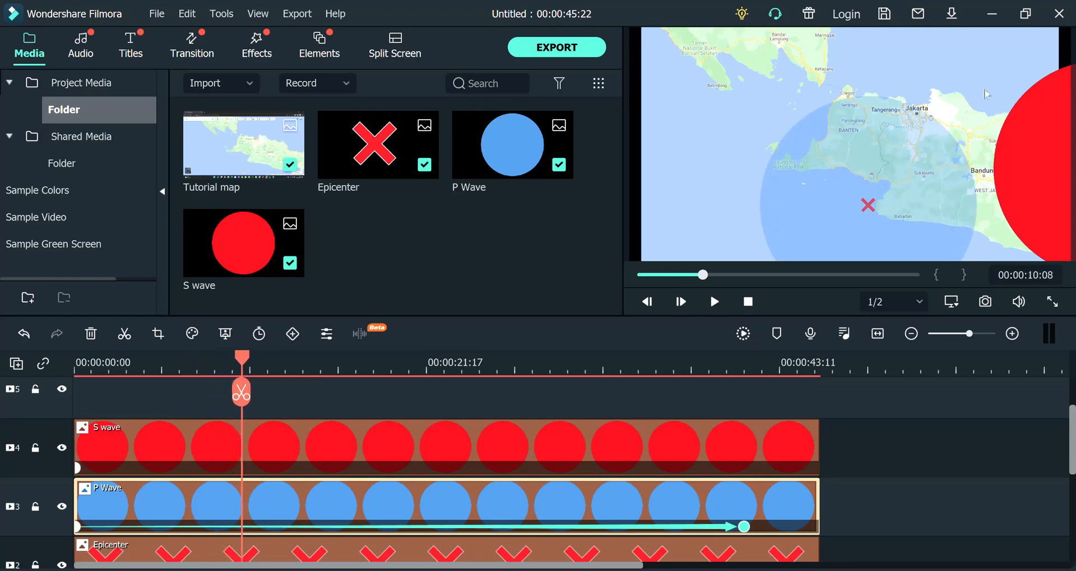
{"action": "mouse_move", "coordinate": [694, 20]}
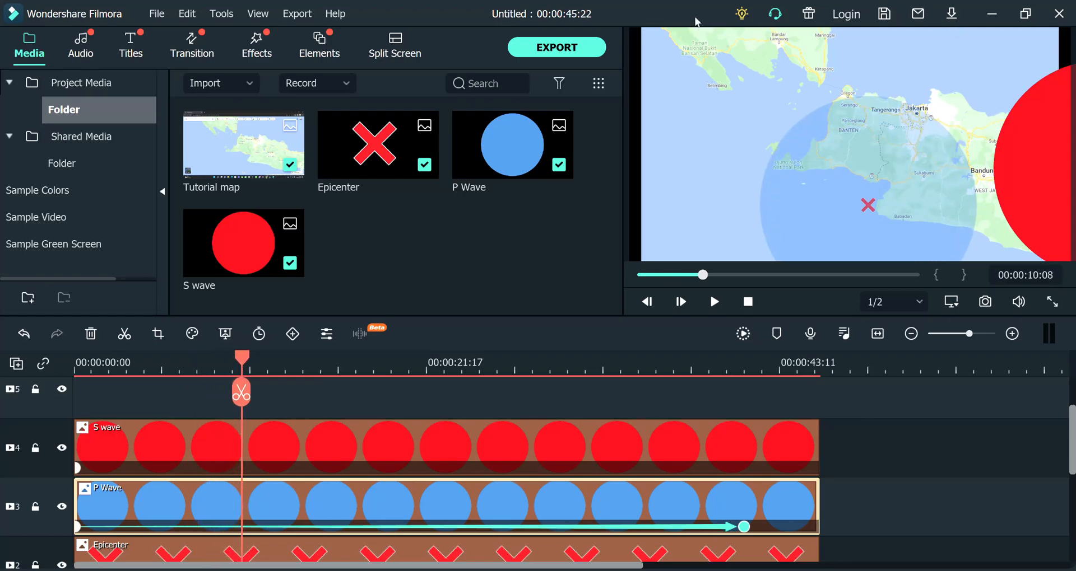
{"action": "mouse_move", "coordinate": [1036, 125]}
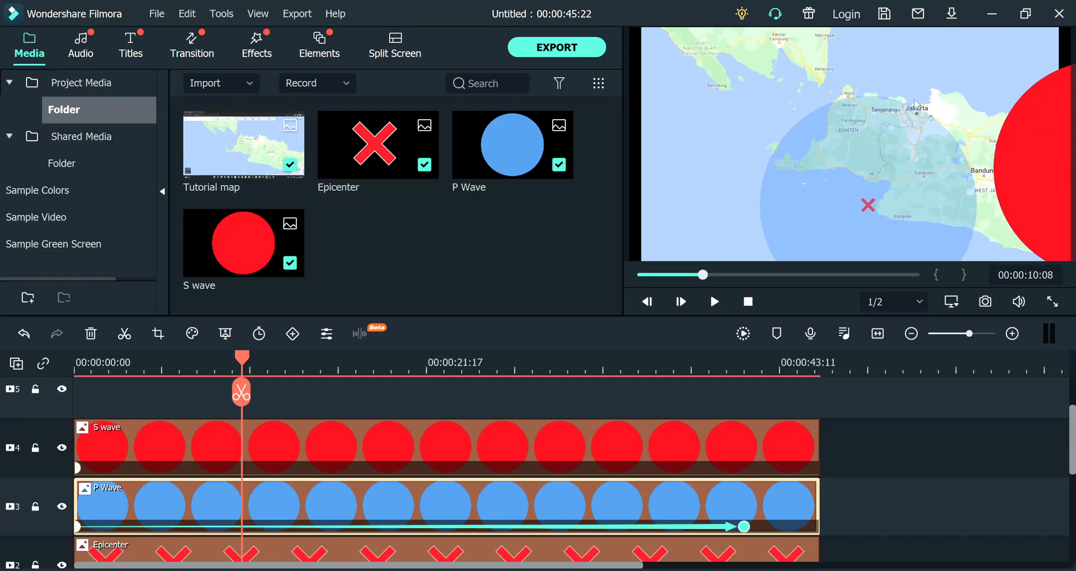
Scrub the playhead to preview the P-wave circle partway through expanding
{"action": "left_click_drag", "start_coordinate": [242, 357], "coordinate": [224, 357]}
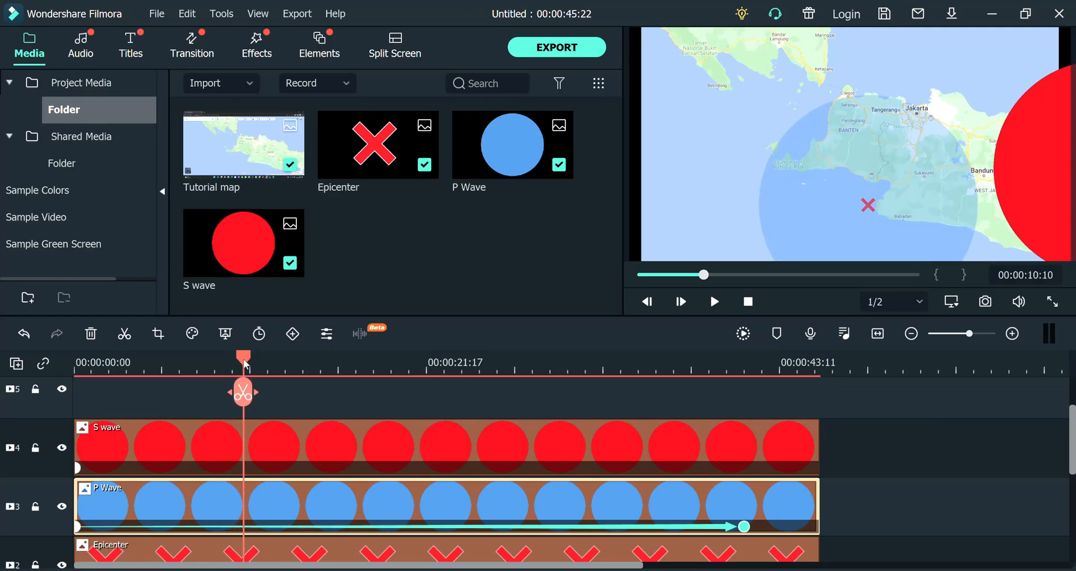
{"action": "mouse_move", "coordinate": [904, 112]}
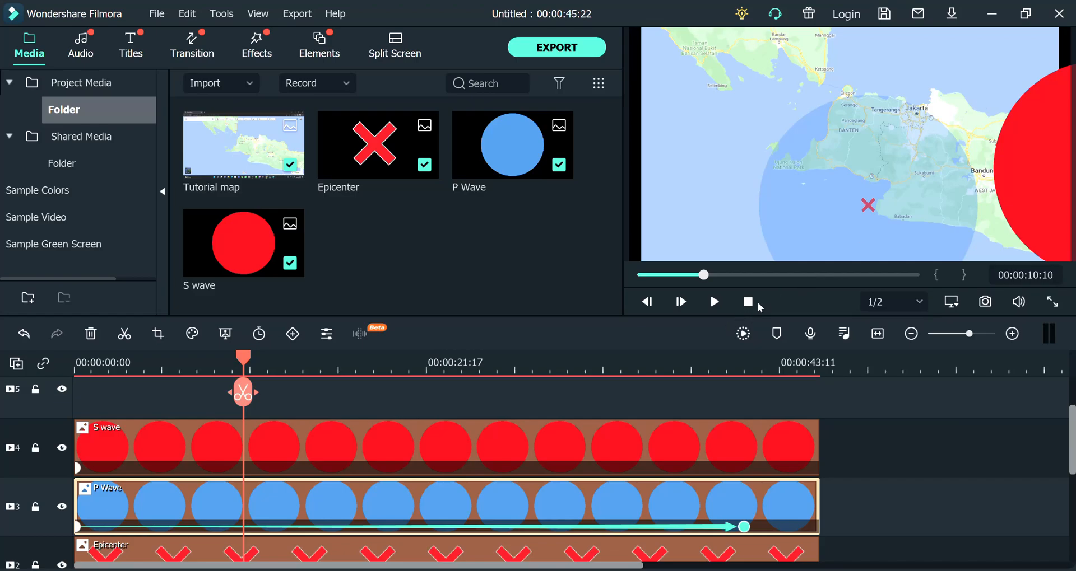
{"action": "mouse_move", "coordinate": [812, 214]}
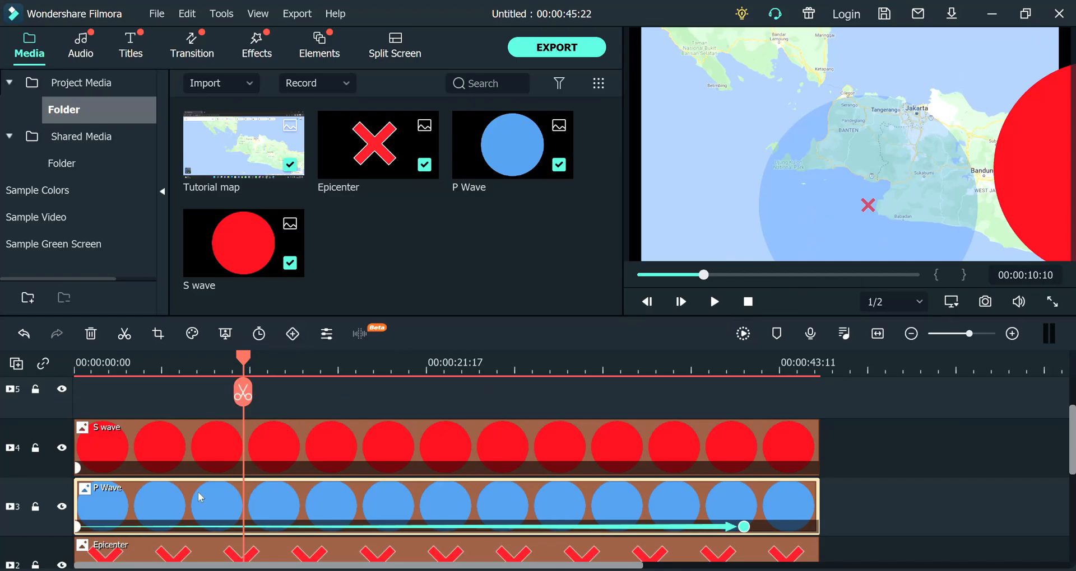
{"action": "mouse_move", "coordinate": [758, 516]}
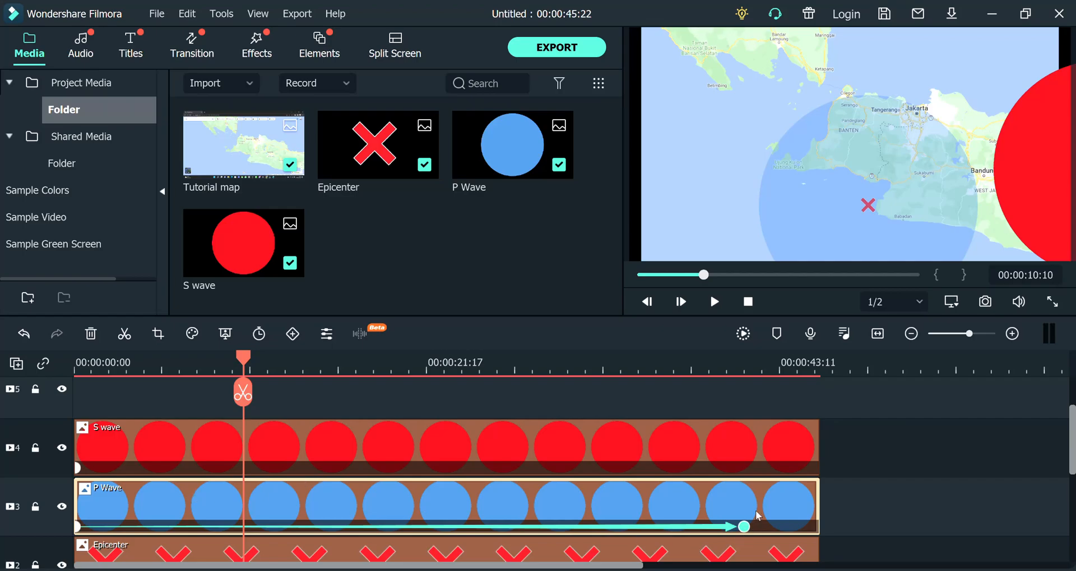
{"action": "mouse_move", "coordinate": [866, 444]}
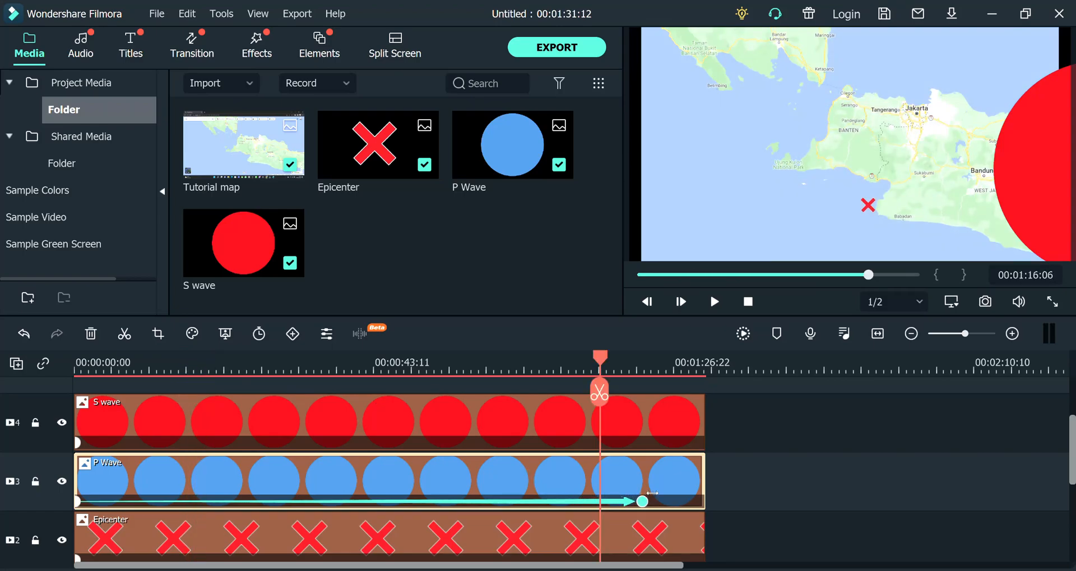
{"action": "left_click", "coordinate": [218, 363]}
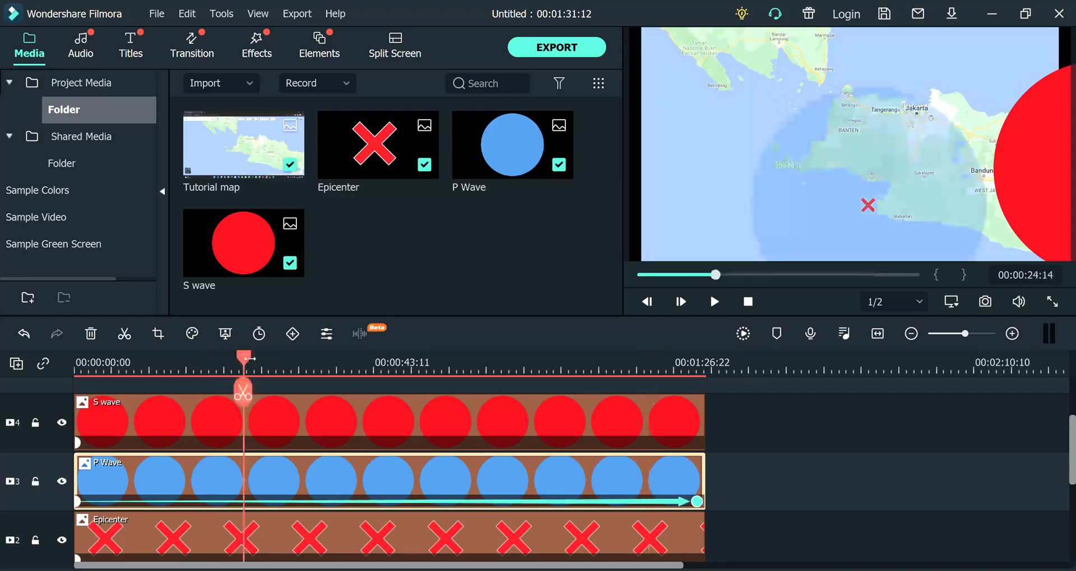
{"action": "left_click_drag", "start_coordinate": [243, 358], "coordinate": [232, 358]}
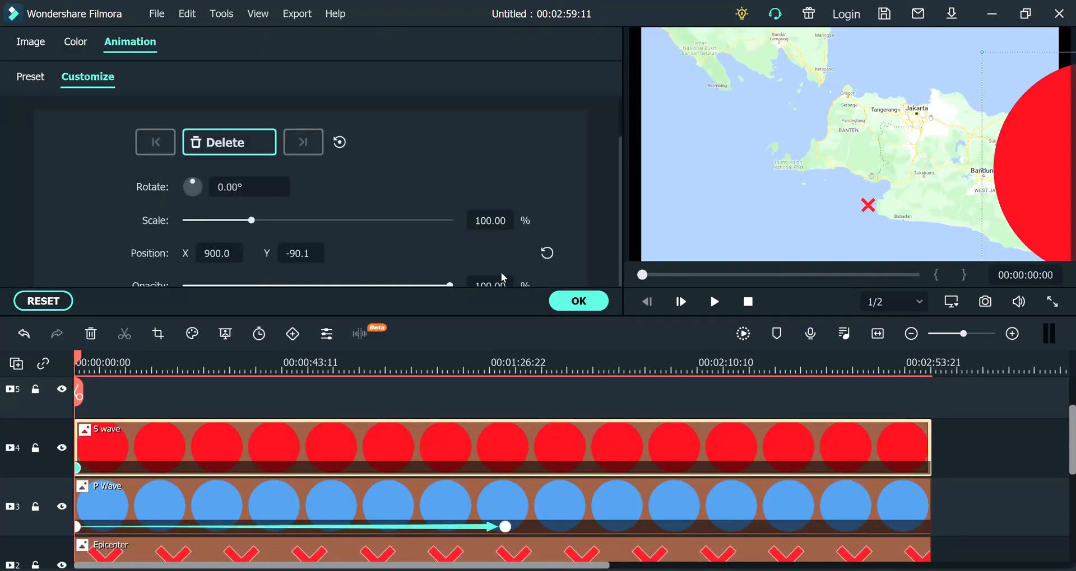
Animate the S wave clip: 0% scale, 50% opacity, position 66, -218, then confirm
{"action": "left_click_drag", "start_coordinate": [251, 220], "coordinate": [186, 220]}
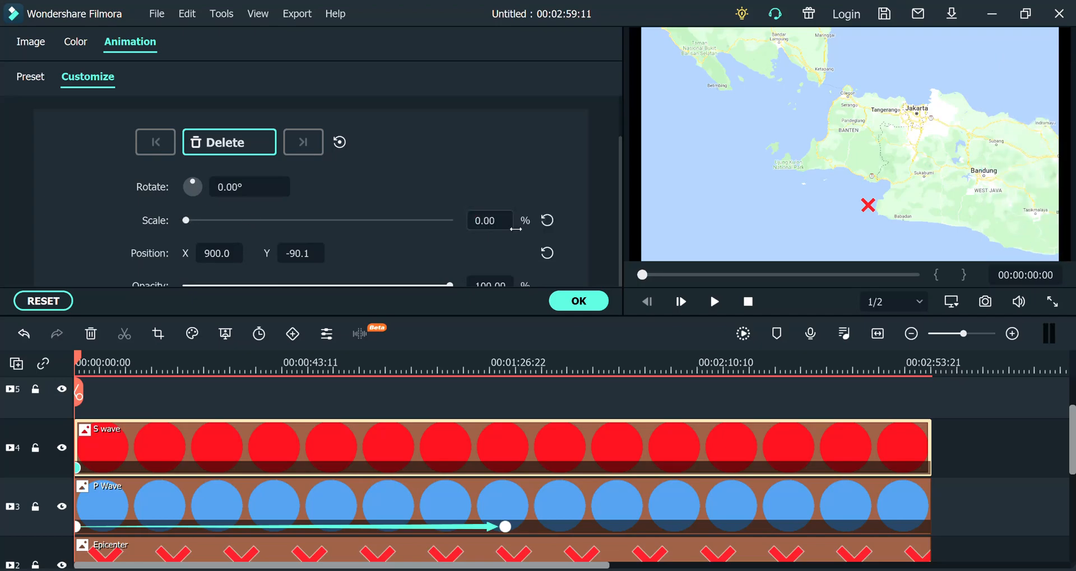
{"action": "left_click_drag", "start_coordinate": [449, 284], "coordinate": [317, 284]}
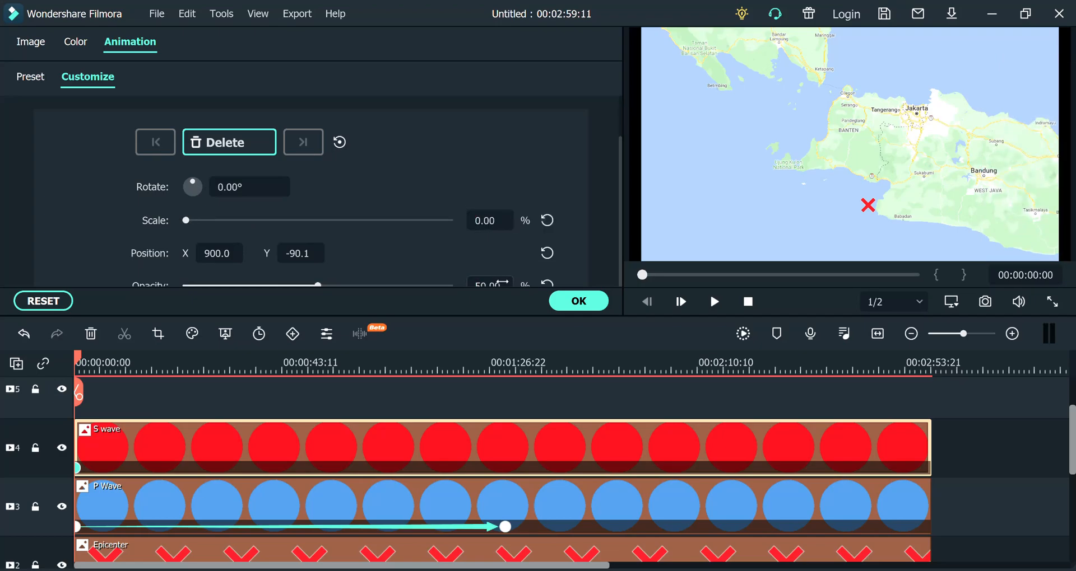
{"action": "left_click", "coordinate": [302, 141]}
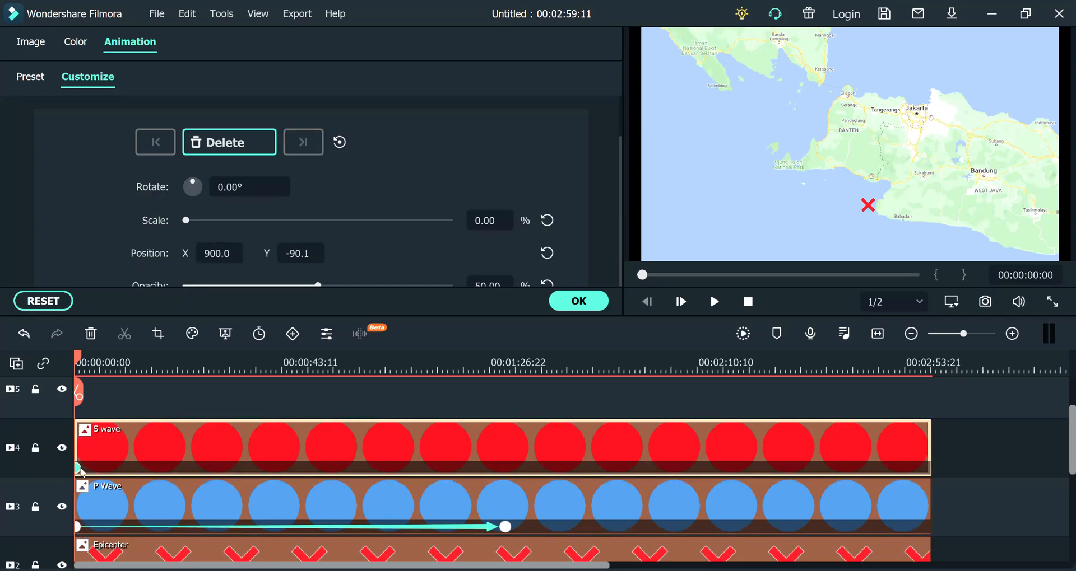
{"action": "type", "text": "66.0"}
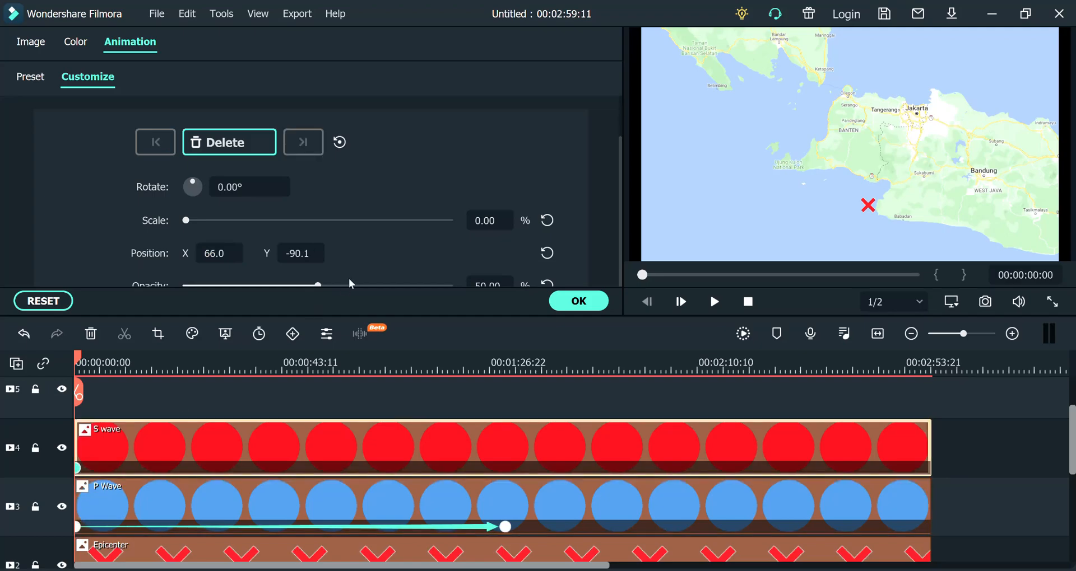
{"action": "type", "text": "-218.0"}
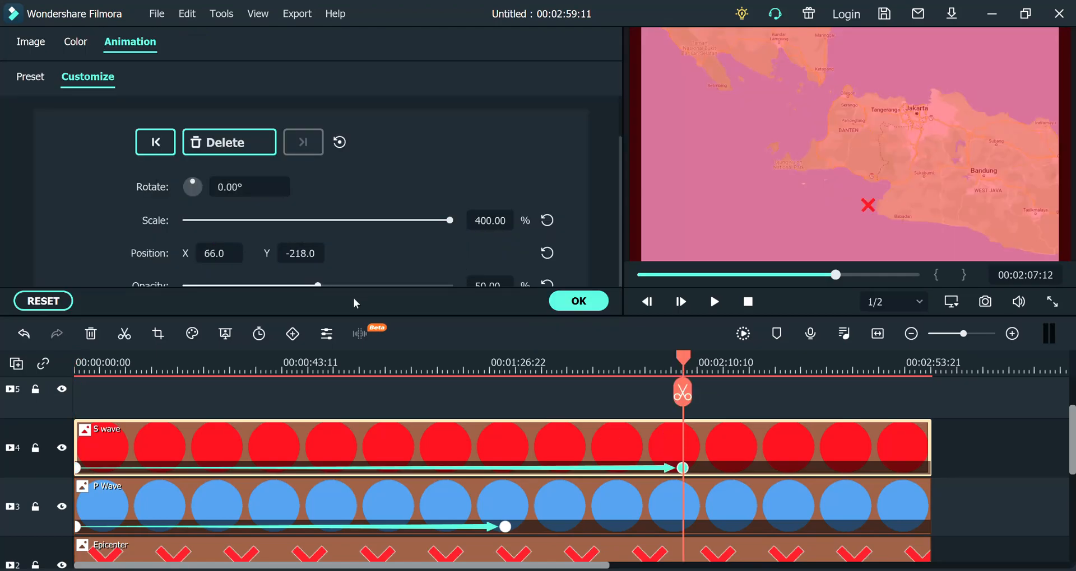
{"action": "left_click", "coordinate": [577, 301]}
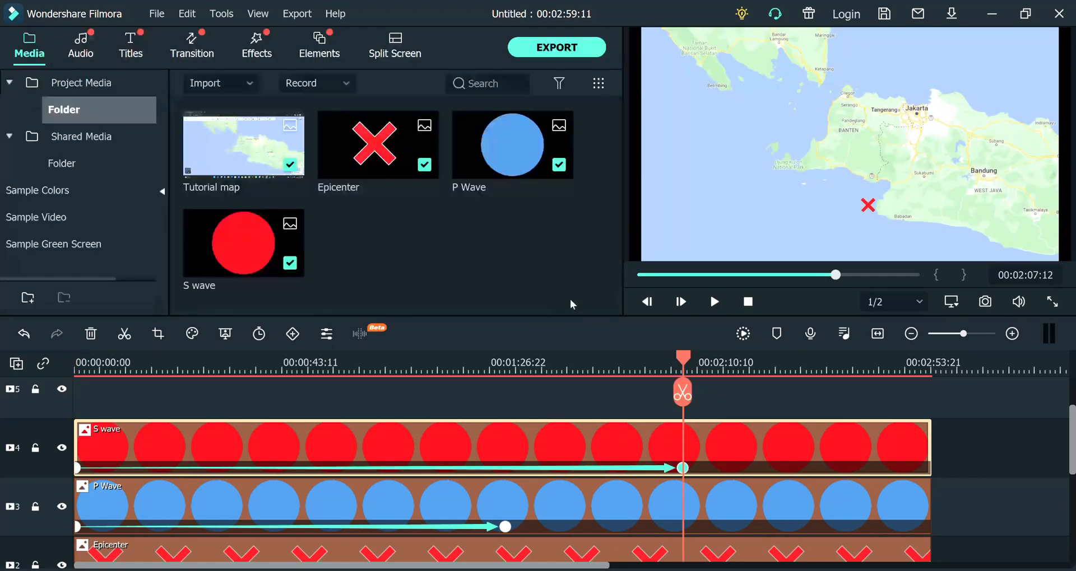
Drag the S wave end keyframe later on the timeline and preview the circles mid-expansion
{"action": "left_click", "coordinate": [343, 362]}
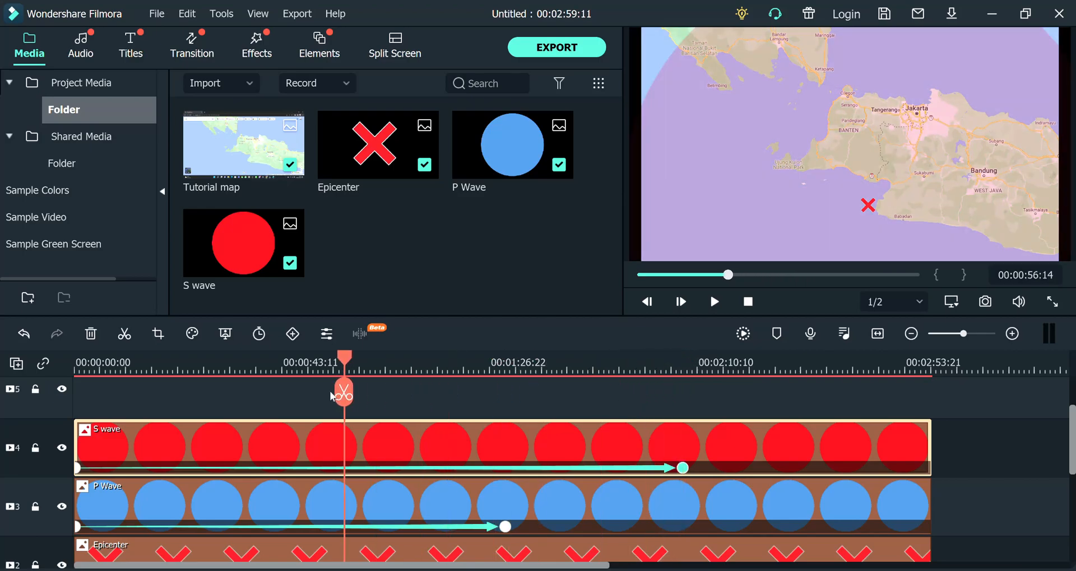
{"action": "left_click_drag", "start_coordinate": [342, 357], "coordinate": [181, 357]}
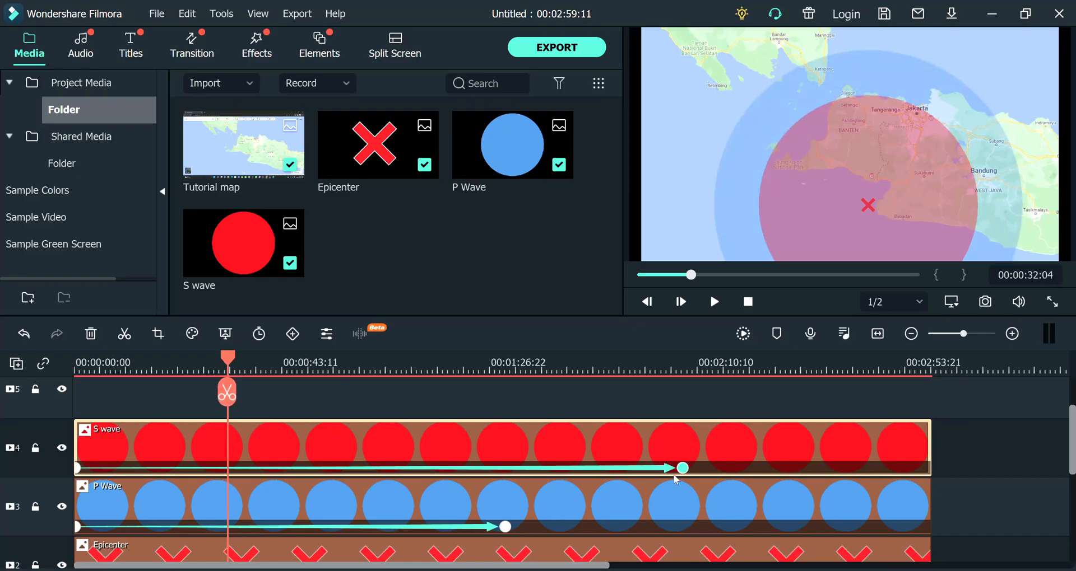
{"action": "left_click_drag", "start_coordinate": [679, 468], "coordinate": [730, 469]}
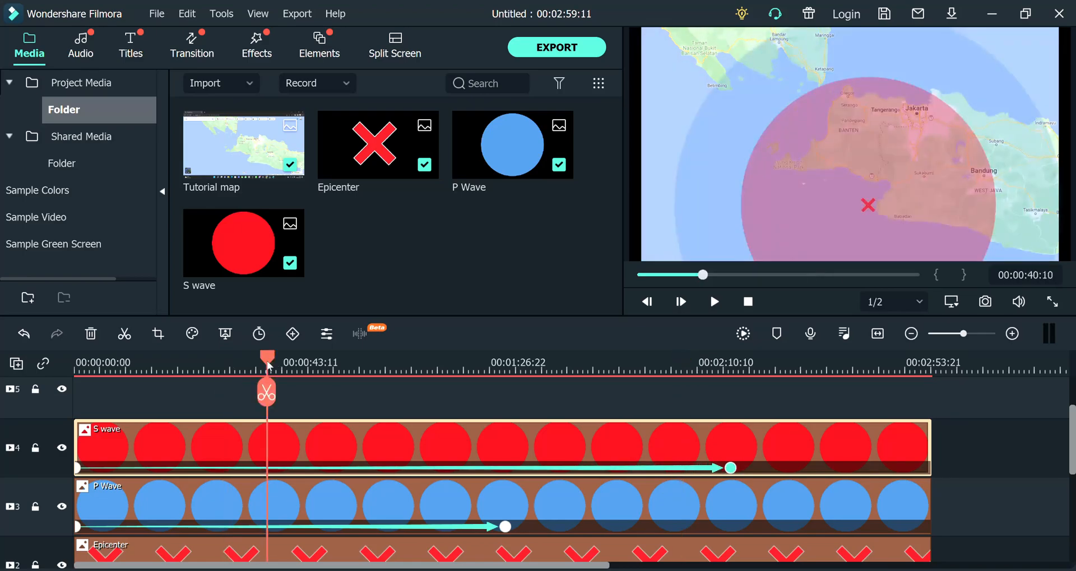
{"action": "left_click_drag", "start_coordinate": [268, 363], "coordinate": [240, 363]}
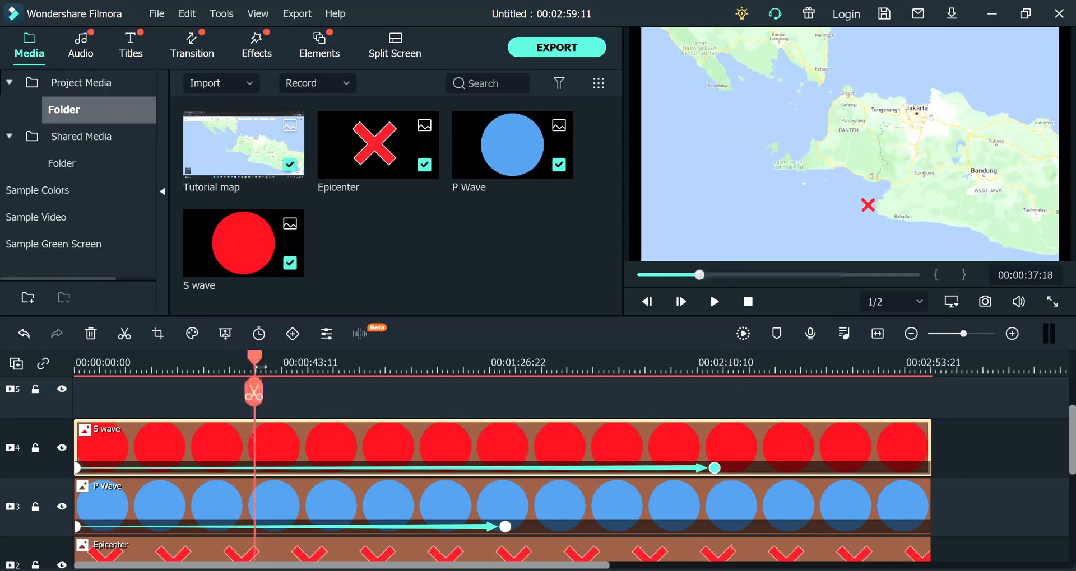
{"action": "left_click_drag", "start_coordinate": [254, 358], "coordinate": [226, 358]}
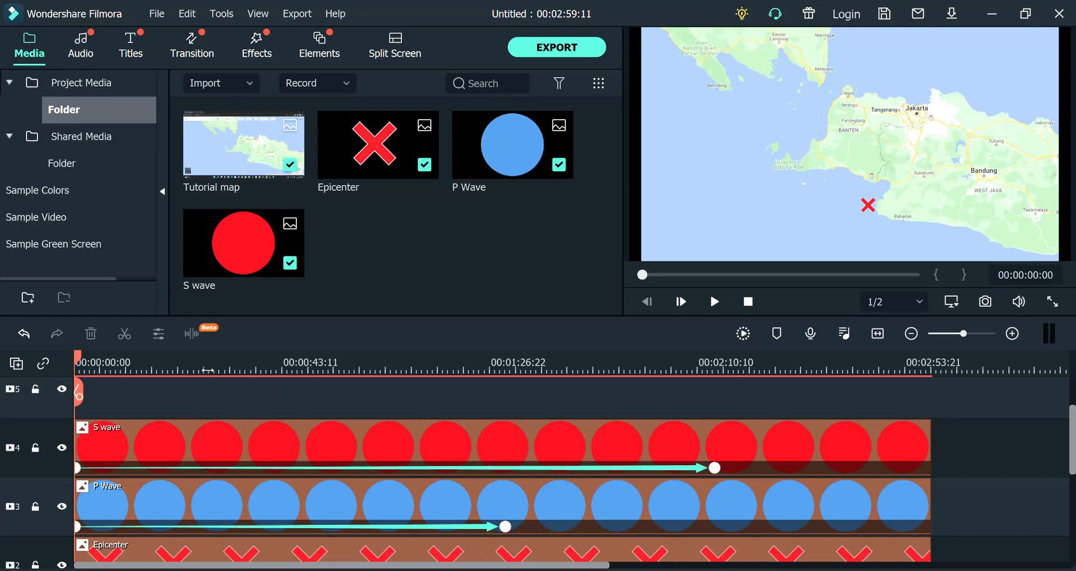
{"action": "left_click", "coordinate": [1010, 334]}
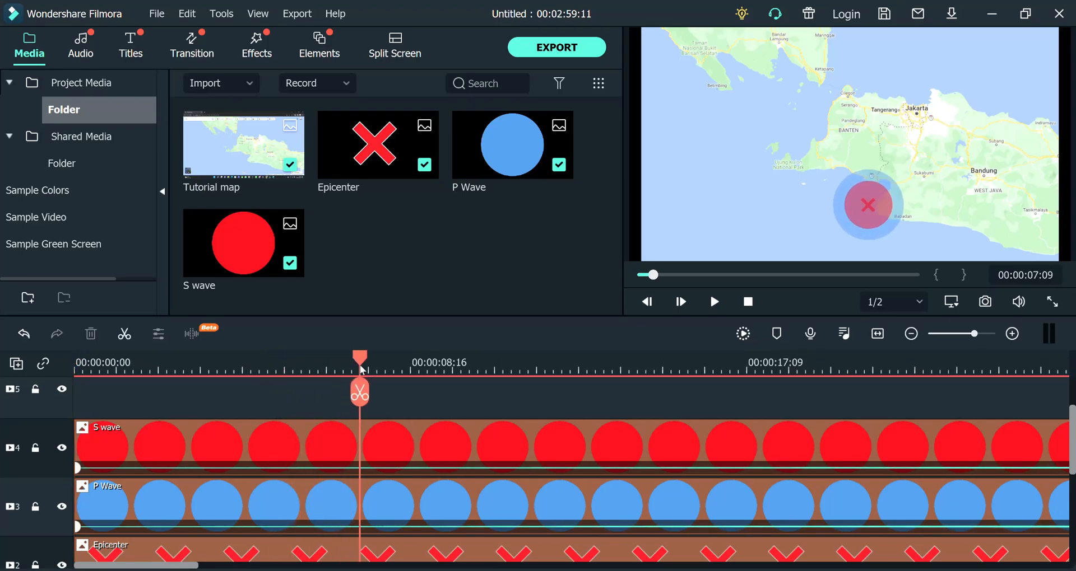
{"action": "left_click_drag", "start_coordinate": [360, 356], "coordinate": [396, 357]}
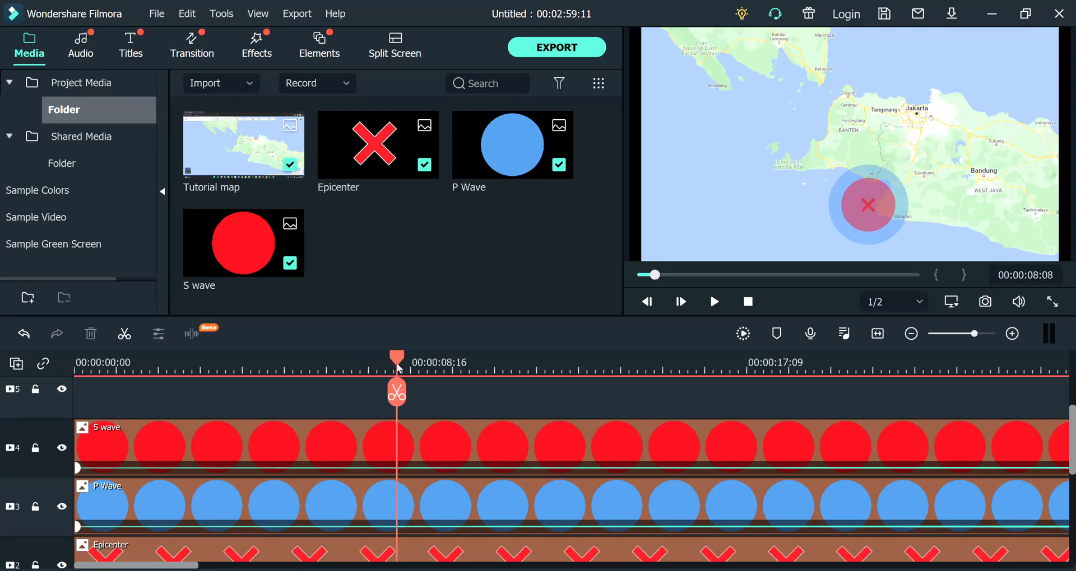
{"action": "left_click_drag", "start_coordinate": [397, 362], "coordinate": [406, 362]}
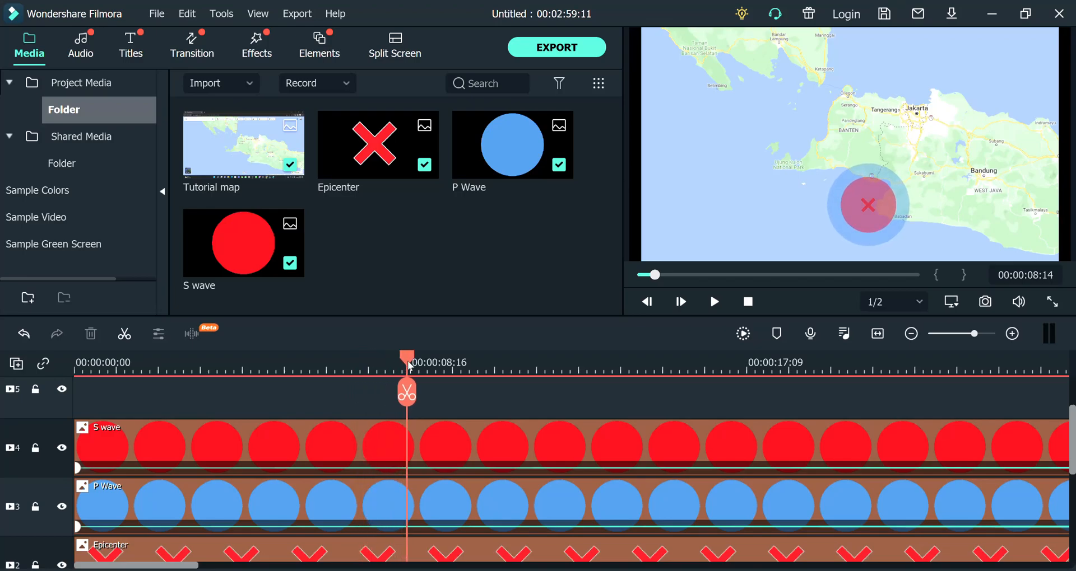
{"action": "mouse_move", "coordinate": [375, 399]}
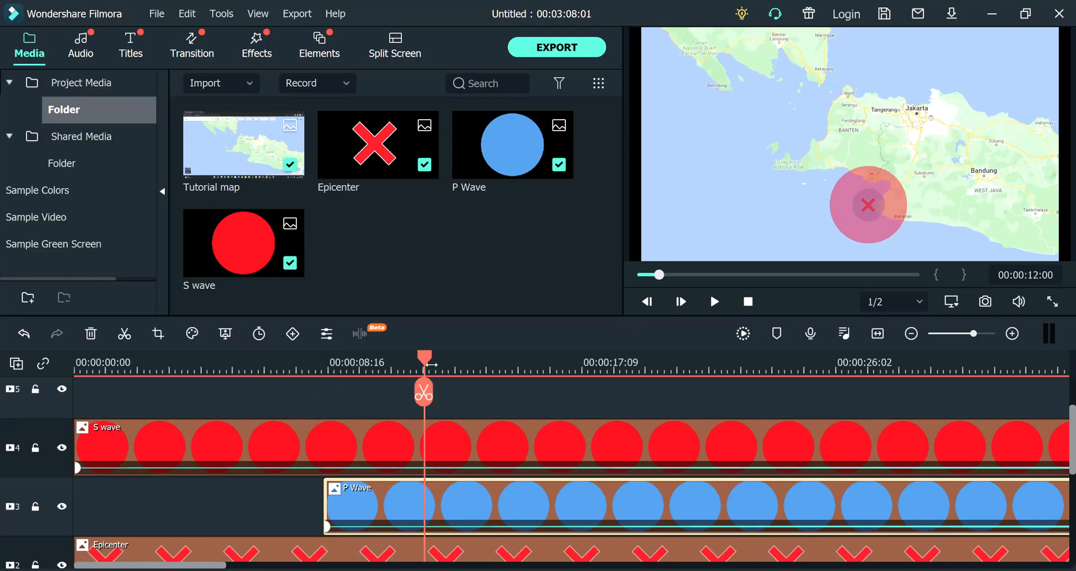
Shift the P Wave clip slightly right and the S wave clip further right
{"action": "left_click_drag", "start_coordinate": [424, 359], "coordinate": [449, 359]}
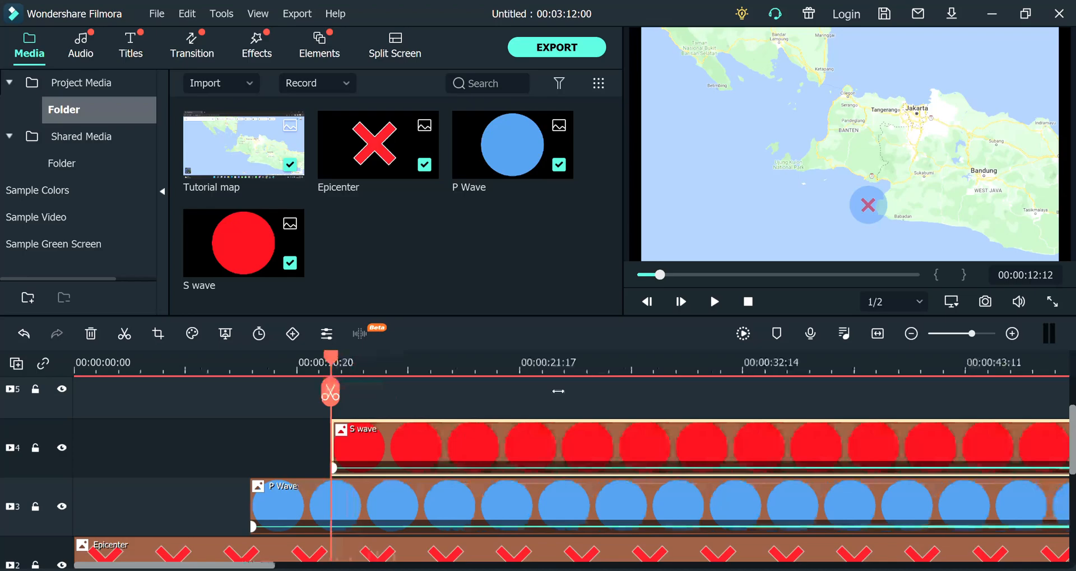
{"action": "left_click_drag", "start_coordinate": [330, 363], "coordinate": [427, 363]}
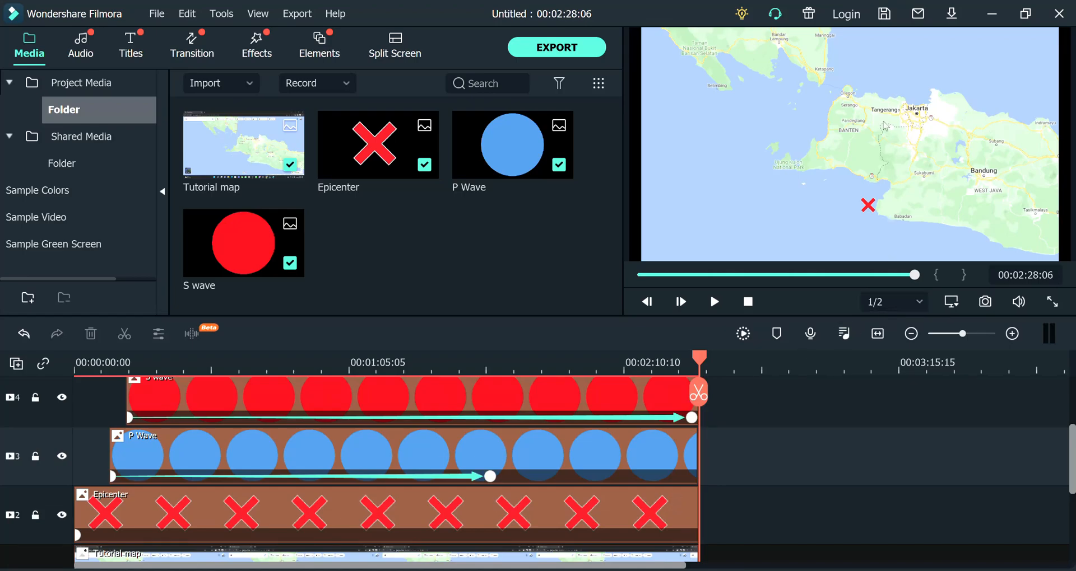
{"action": "mouse_move", "coordinate": [880, 181]}
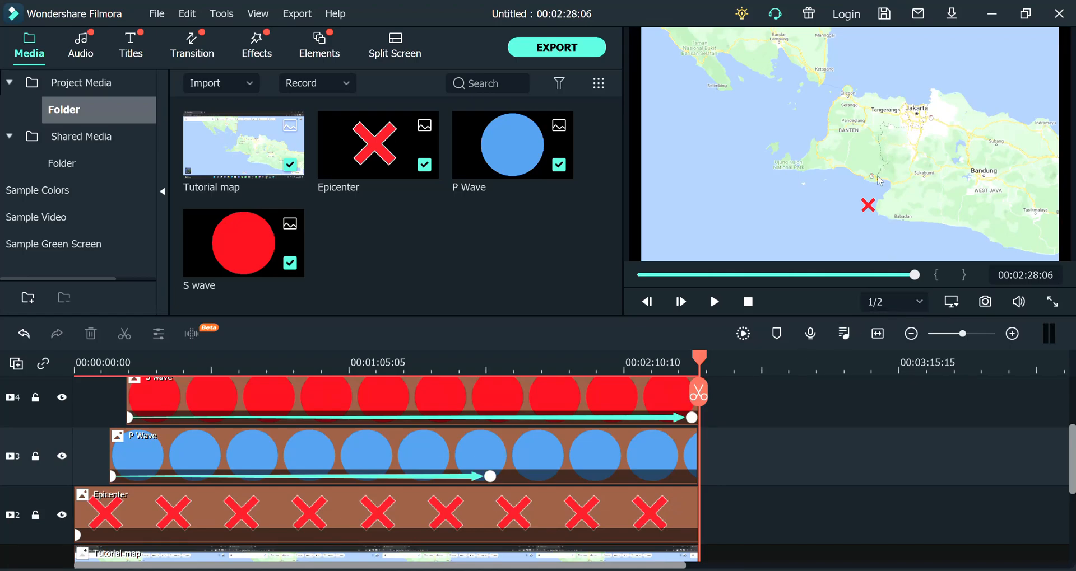
{"action": "mouse_move", "coordinate": [853, 174]}
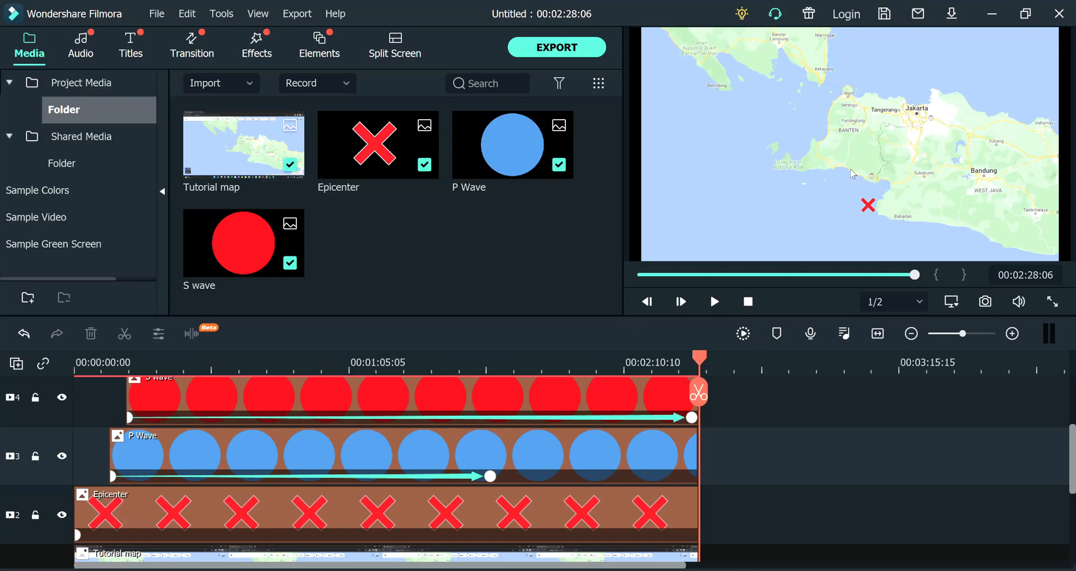
{"action": "mouse_move", "coordinate": [838, 172]}
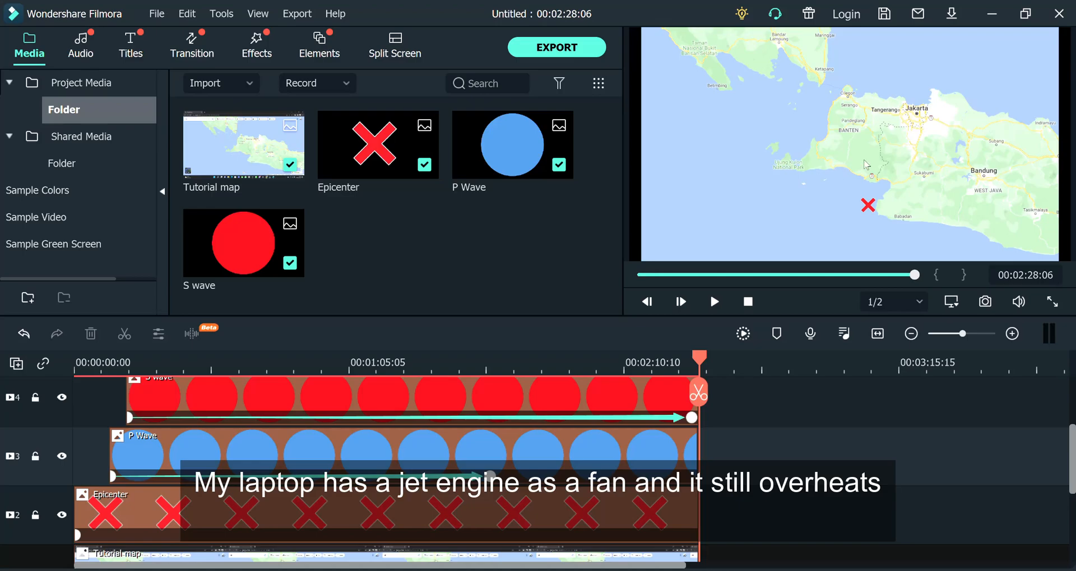
{"action": "mouse_move", "coordinate": [840, 172]}
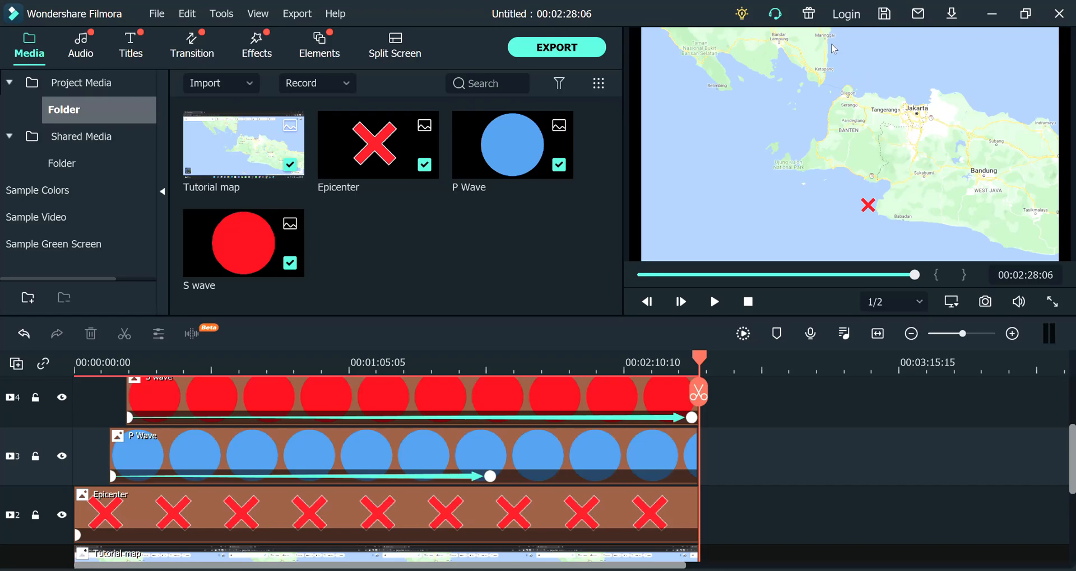
{"action": "mouse_move", "coordinate": [901, 184]}
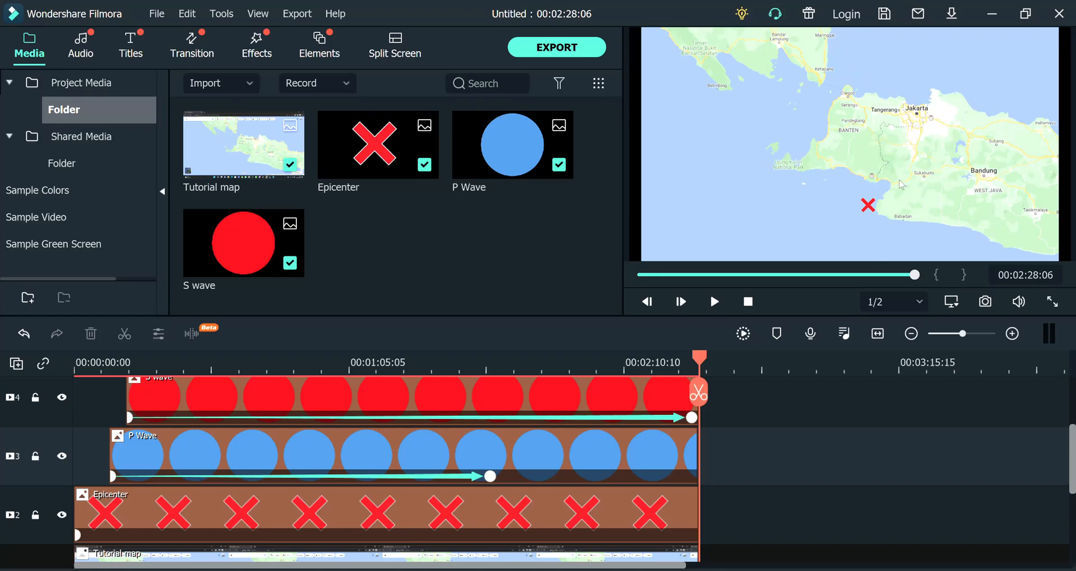